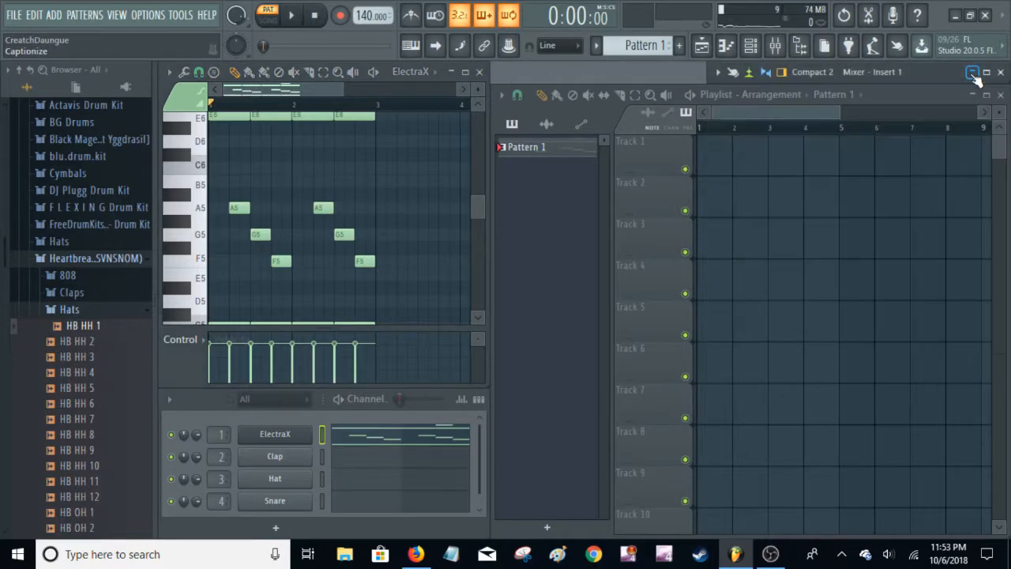
# Open the Mixer window from the toolbar, showing Insert 1 and its effect slots.
pyautogui.click(972, 72)
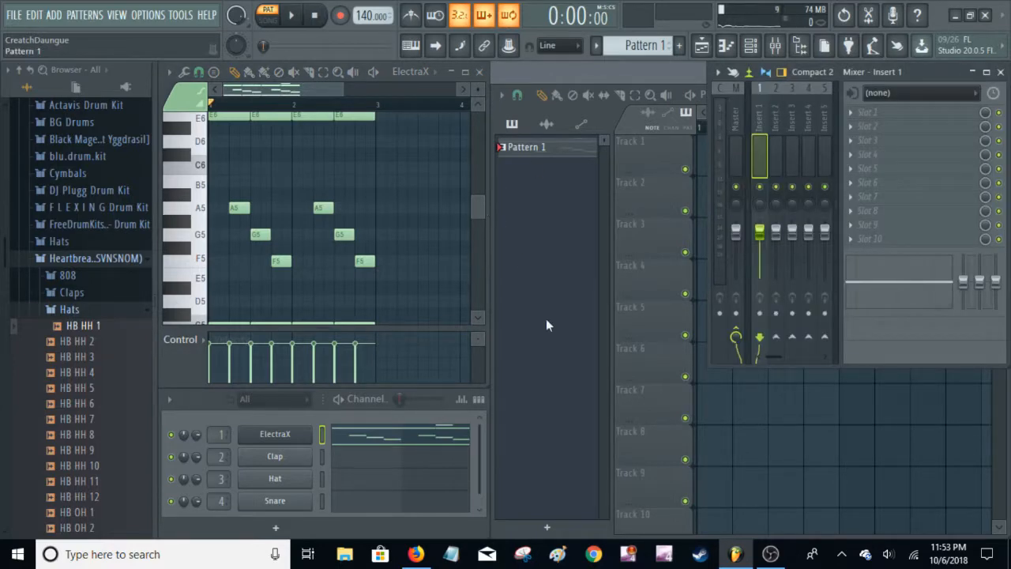
pyautogui.click(291, 15)
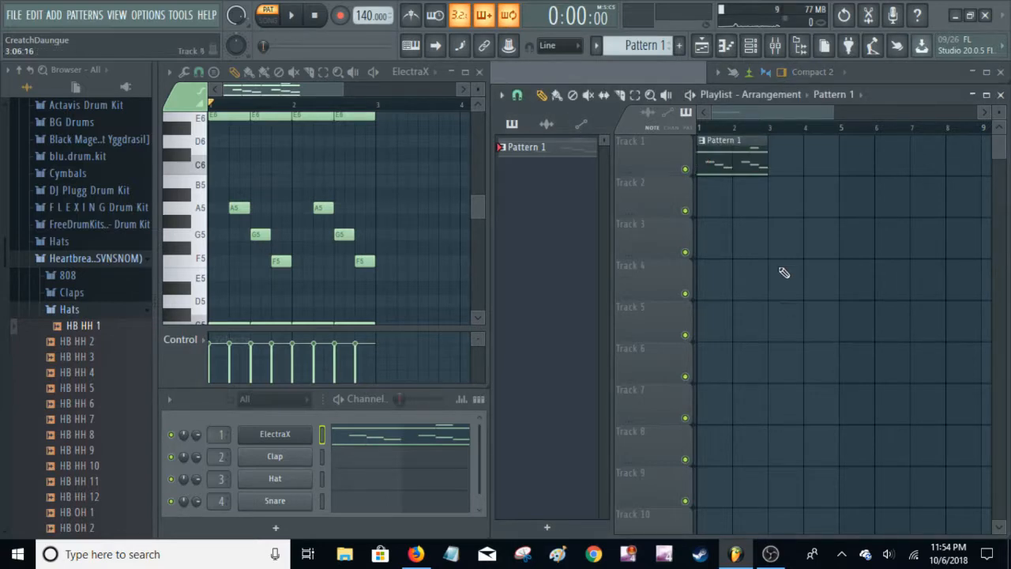
pyautogui.moveTo(152, 14)
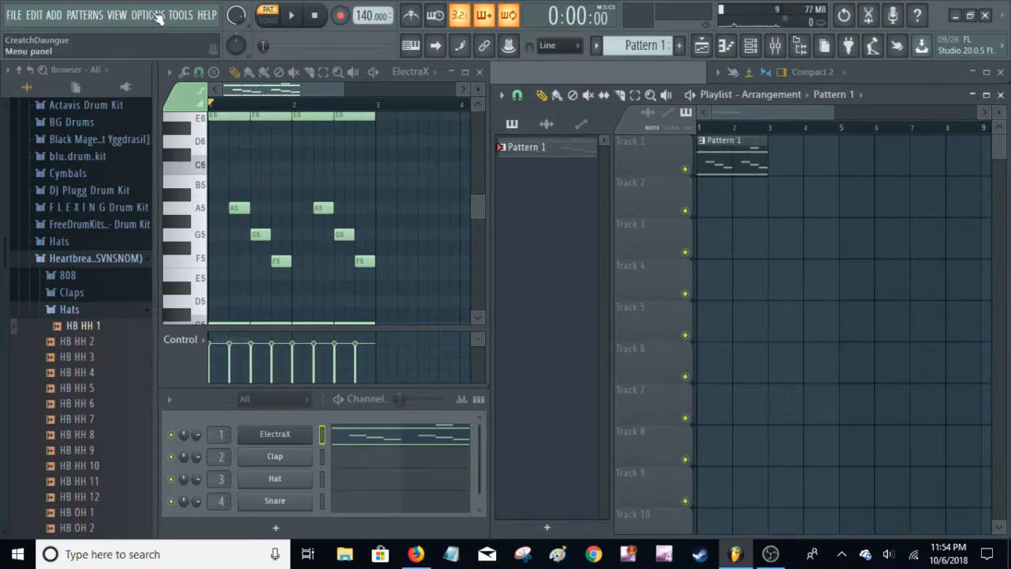
# Browse the Options and Tools menus to reach Last tweaked for Free Filter frequency.
pyautogui.click(148, 14)
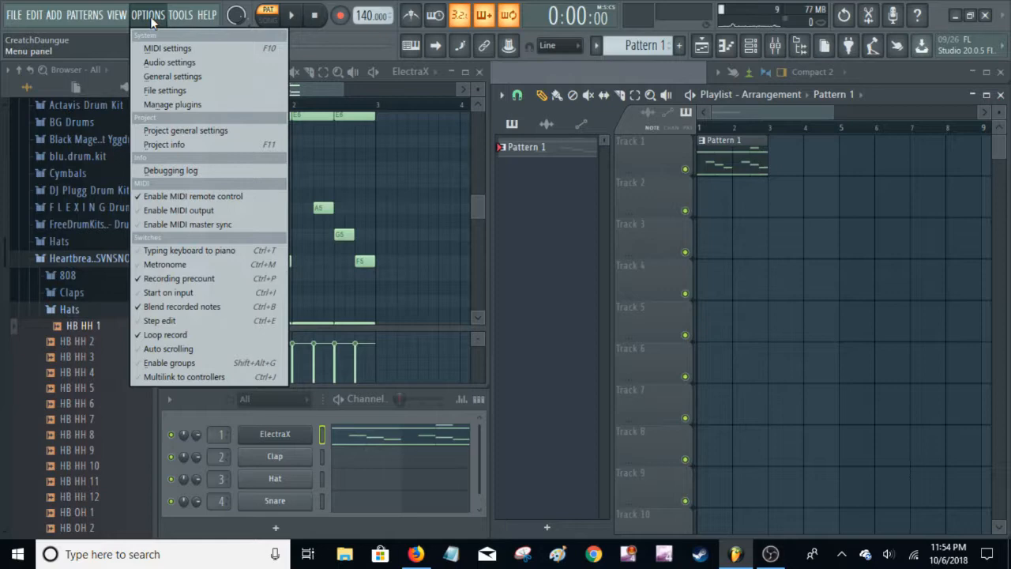
pyautogui.click(181, 14)
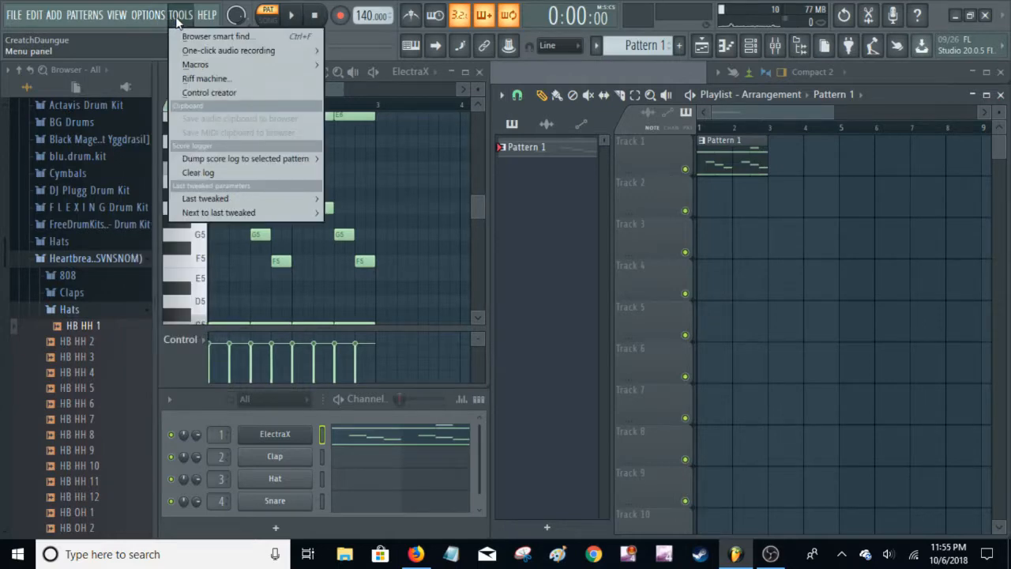
pyautogui.moveTo(206, 198)
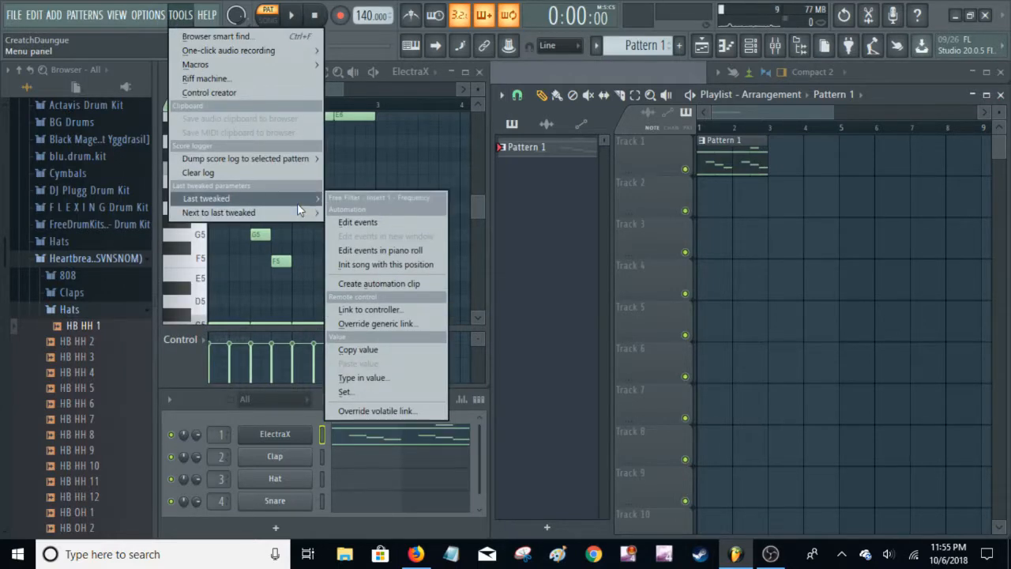
pyautogui.moveTo(380, 283)
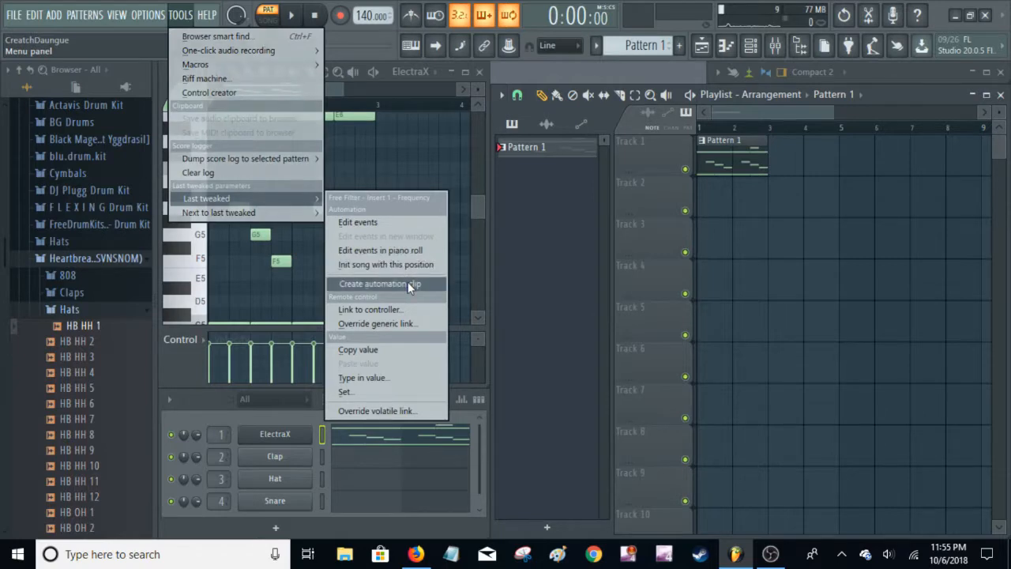
# Choose Create automation clip for Free Filter Insert 1 Frequency, adding it to Track 2.
pyautogui.click(380, 283)
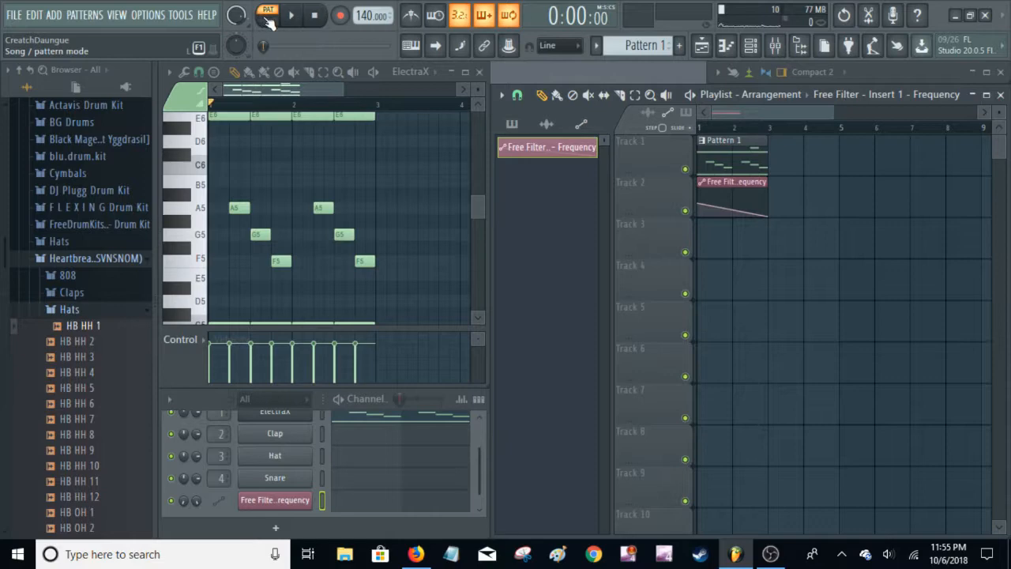
# Switch the PAT/SONG toggle to Song mode.
pyautogui.click(292, 15)
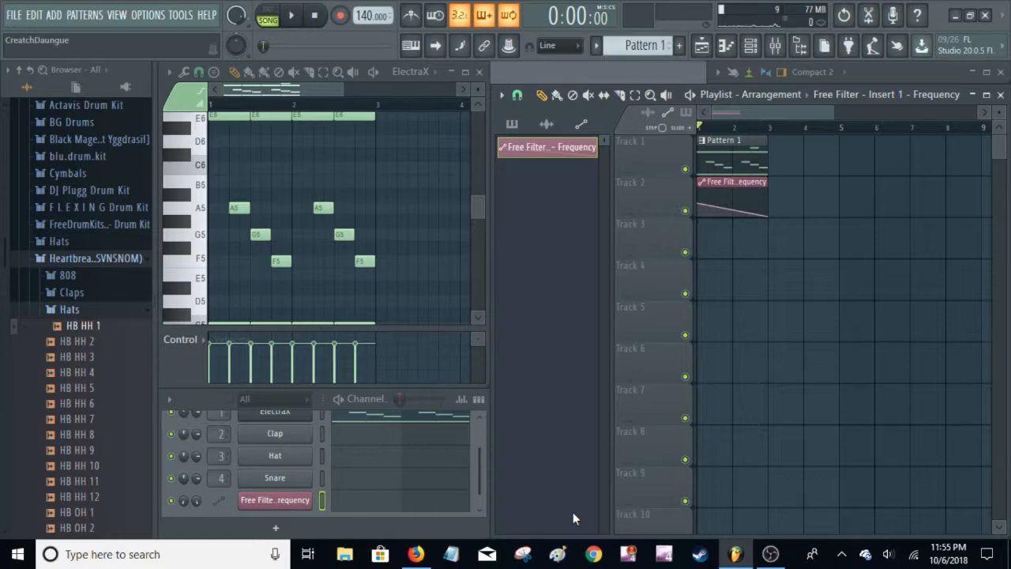
pyautogui.moveTo(598, 526)
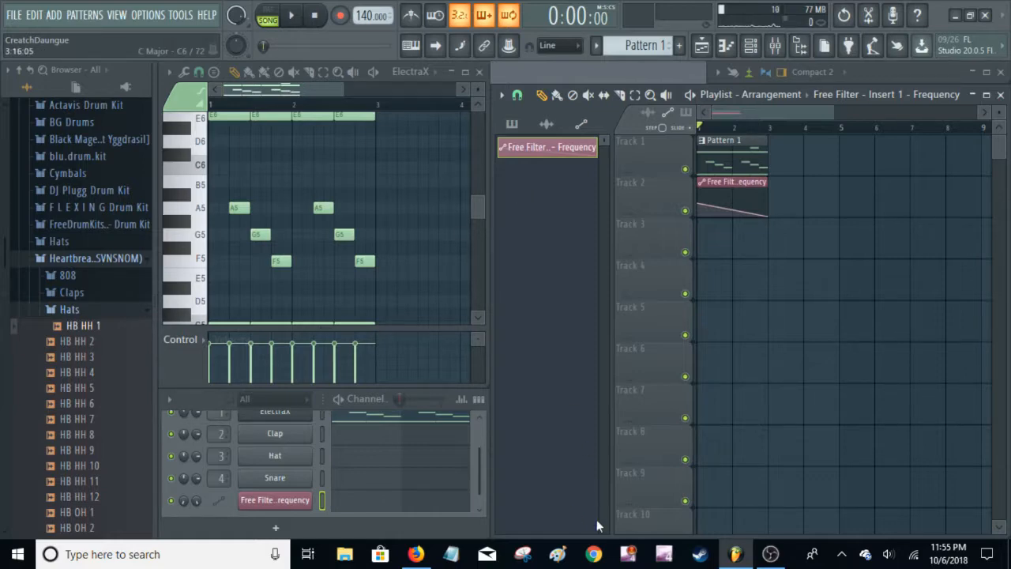